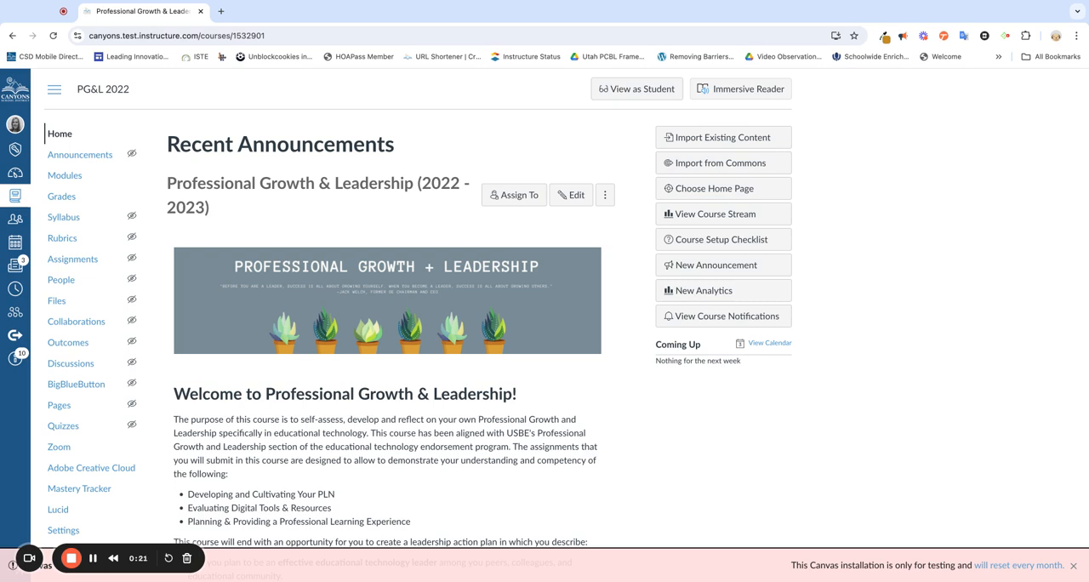
mouse_move(65, 176)
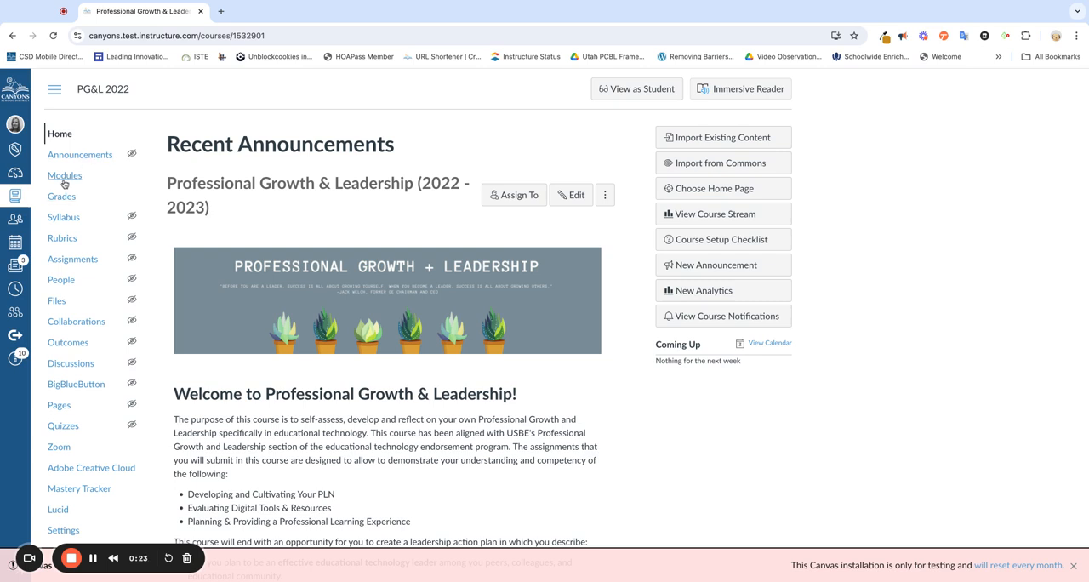
mouse_move(72, 259)
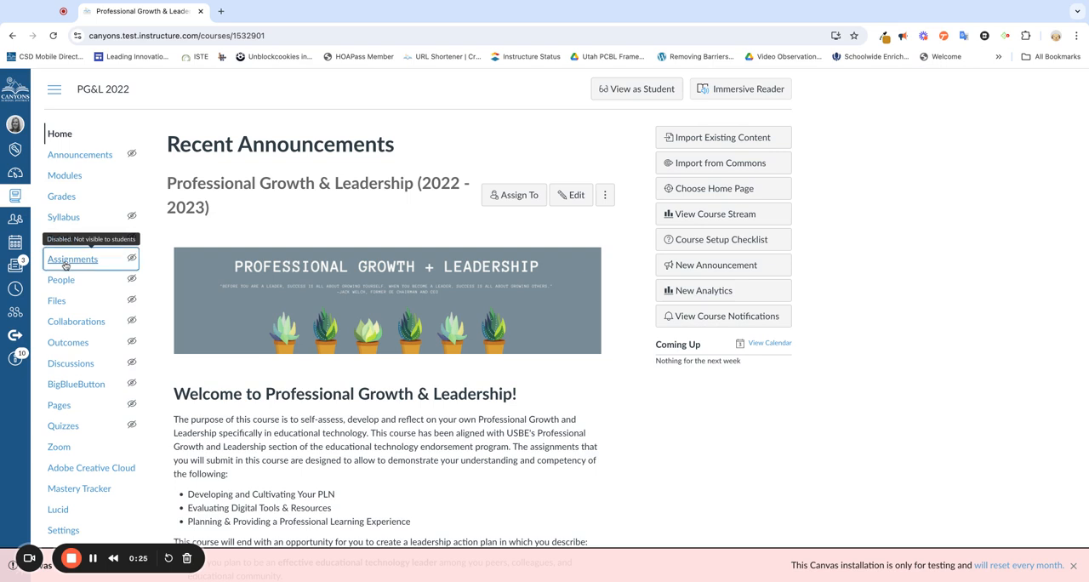
Open the course Assignments list, view the PLN Action Plan assignment, and return to the list
left_click(71, 259)
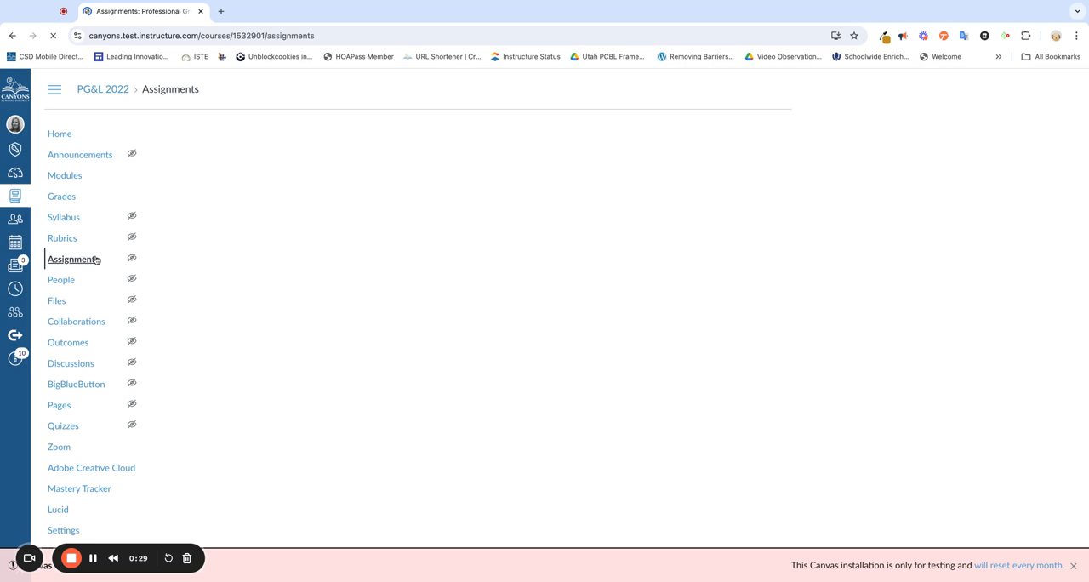
left_click(73, 259)
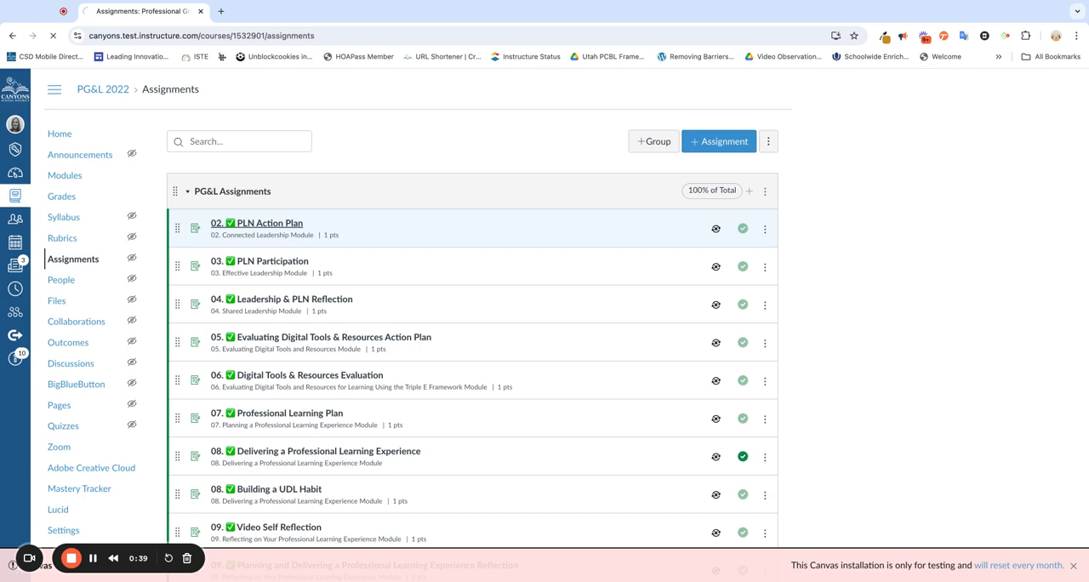
left_click(60, 133)
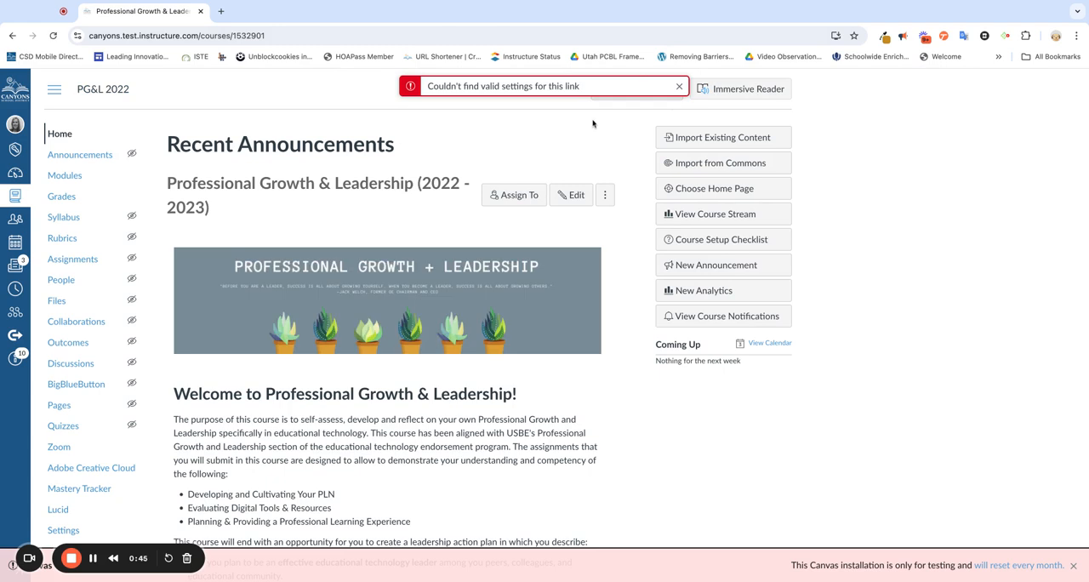
left_click(679, 85)
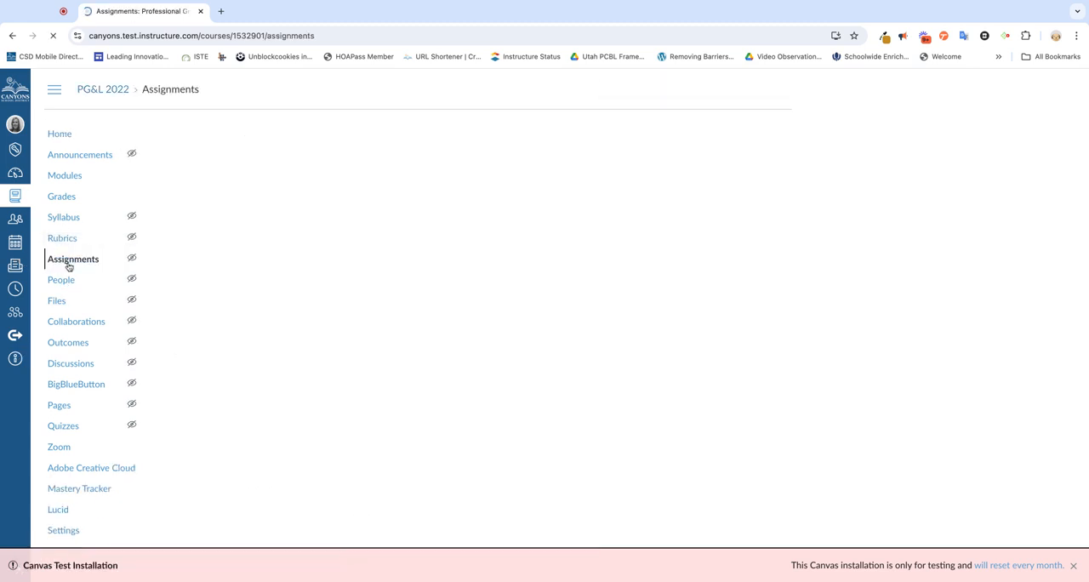
Edit the 02. PLN Action Plan assignment and expand to More Options
left_click(71, 258)
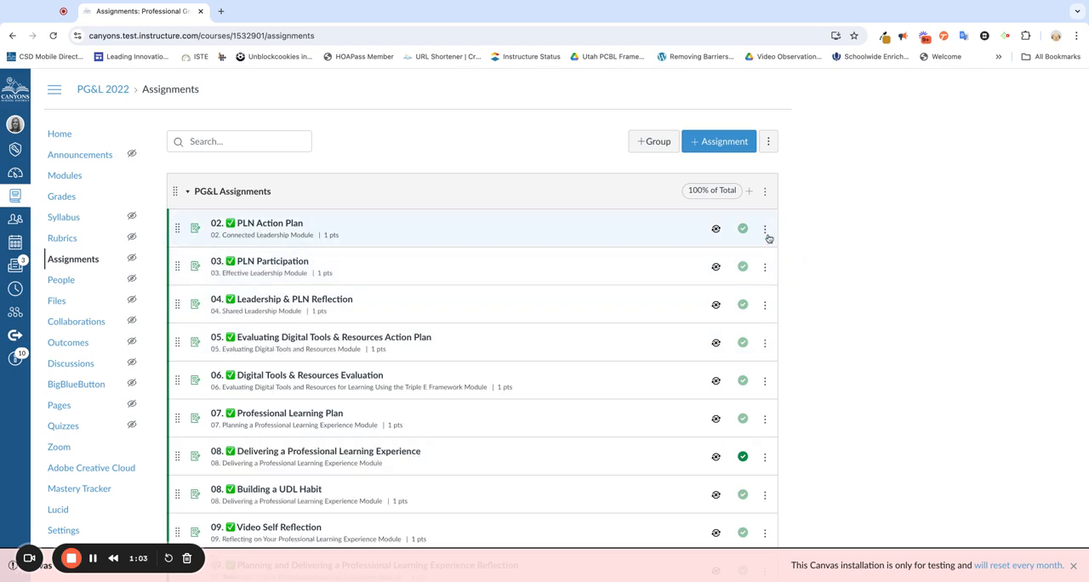
left_click(764, 228)
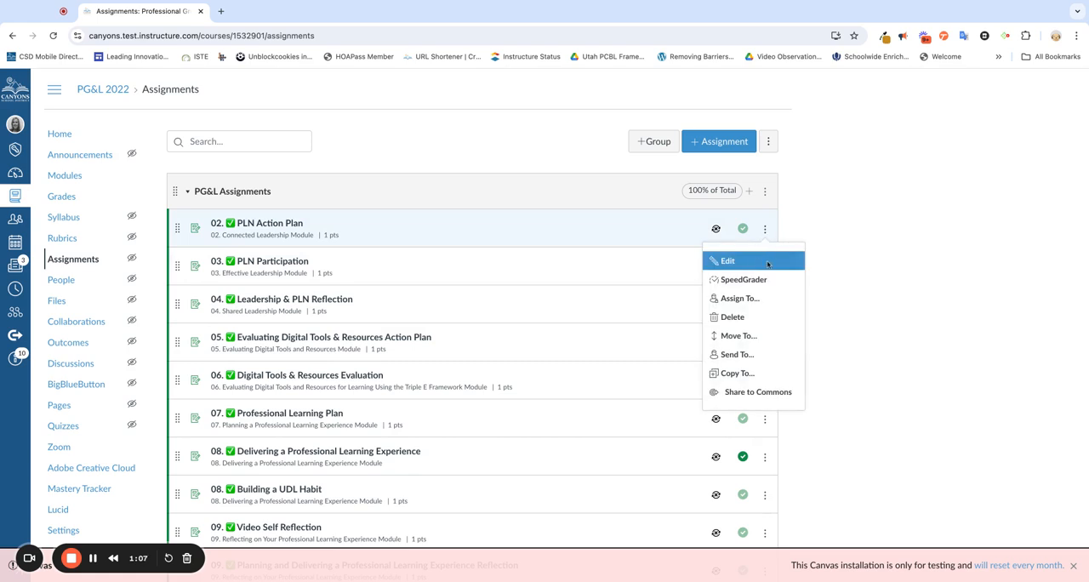
left_click(728, 260)
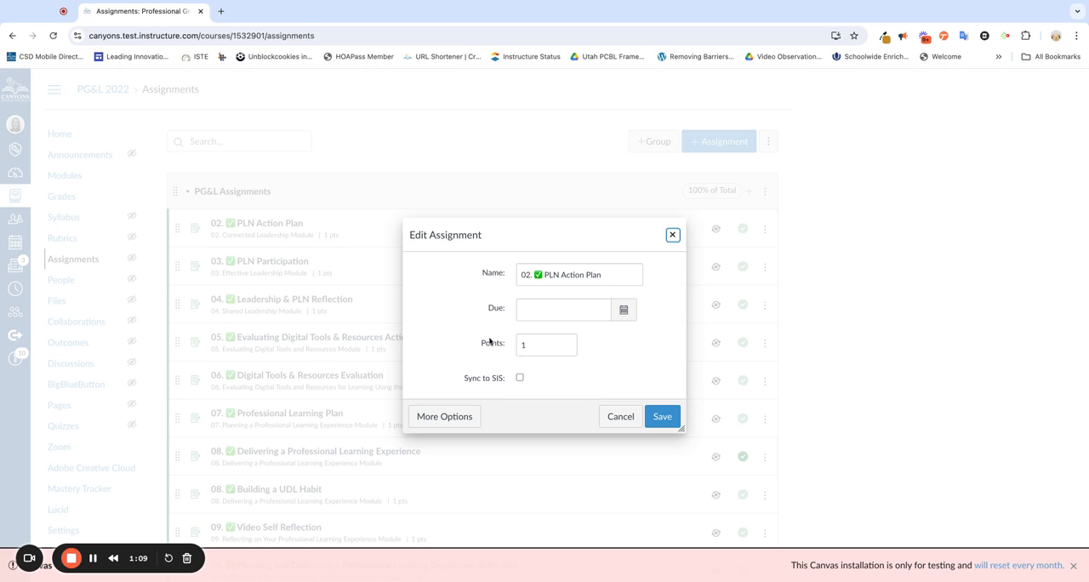
mouse_move(535, 361)
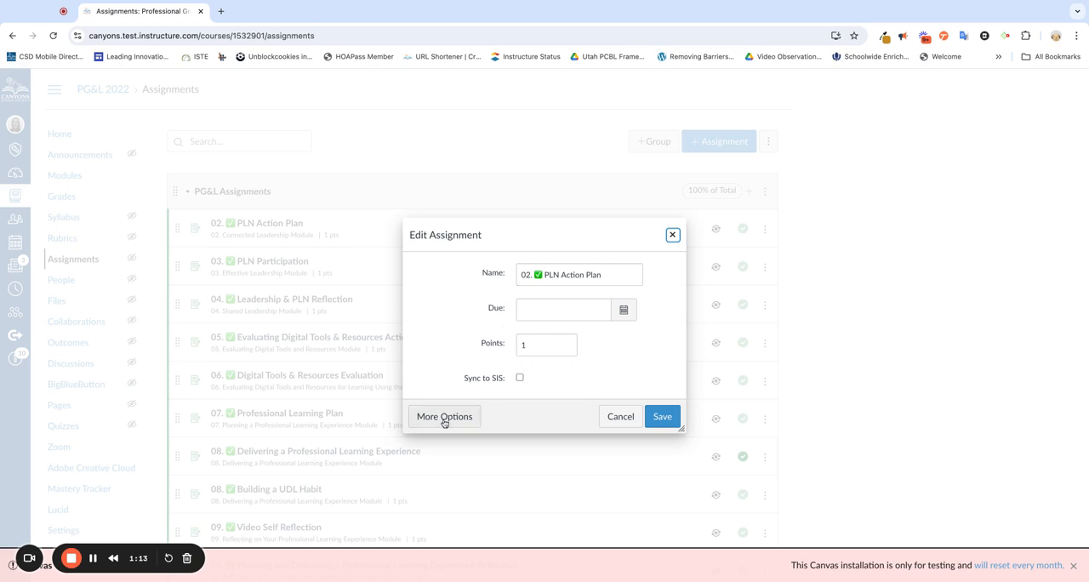
left_click(444, 415)
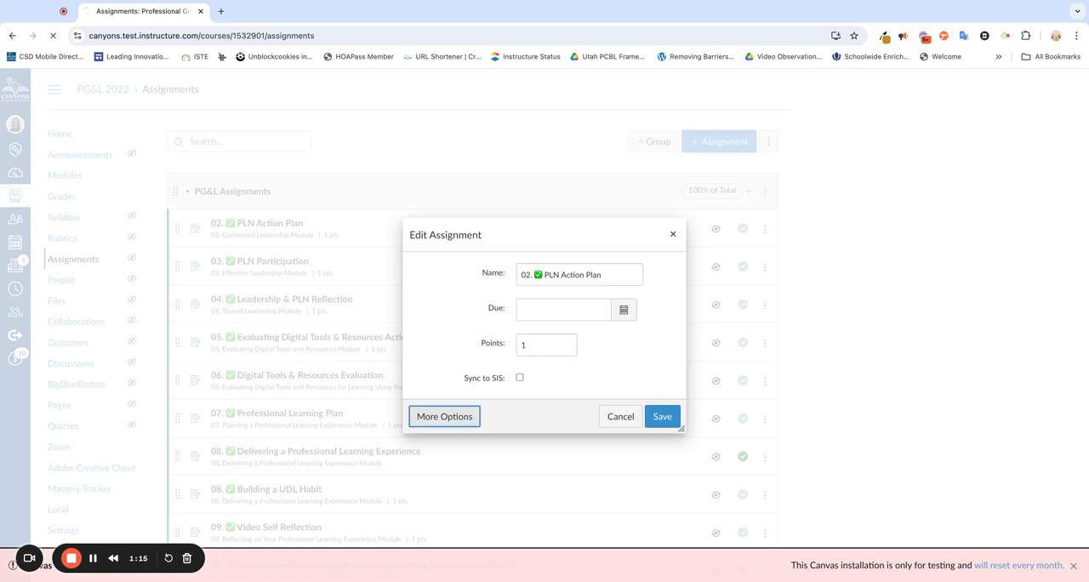
On the full edit page, make Submission Type an External Tool loading in a new tab
left_click(444, 415)
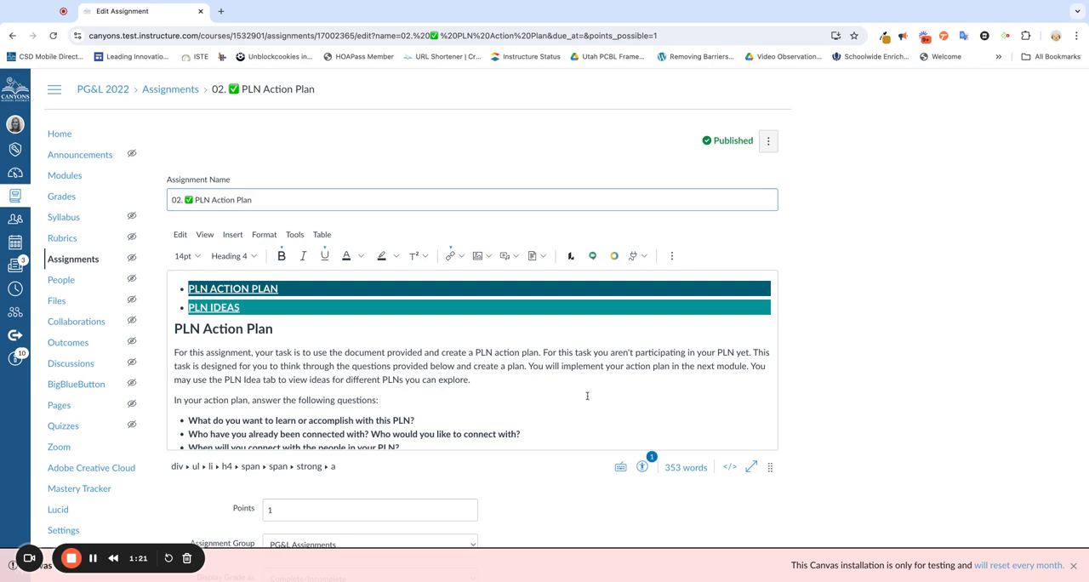
scroll("down", 3)
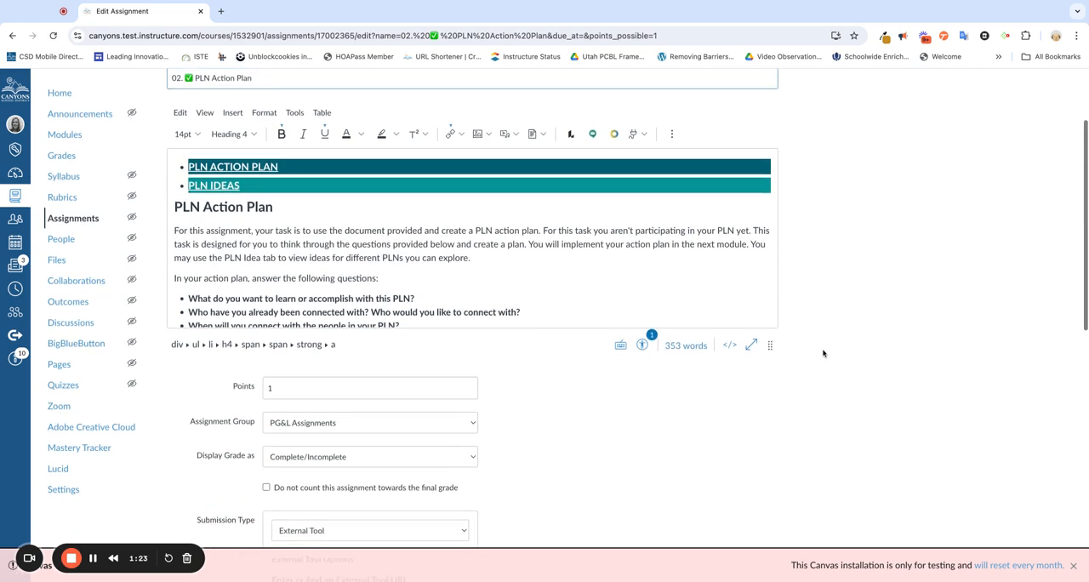
scroll("down", 3)
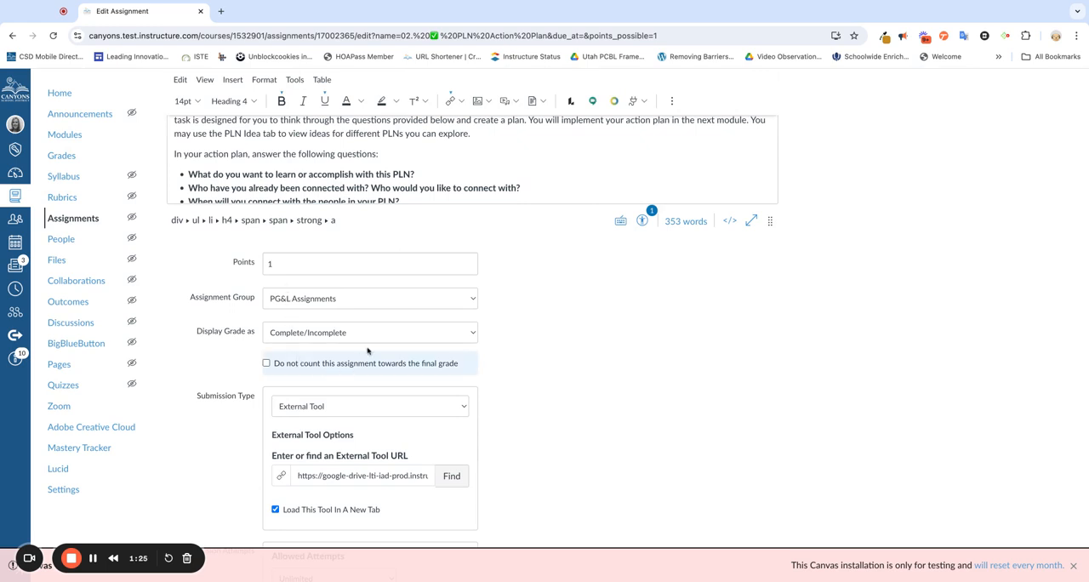
mouse_move(381, 289)
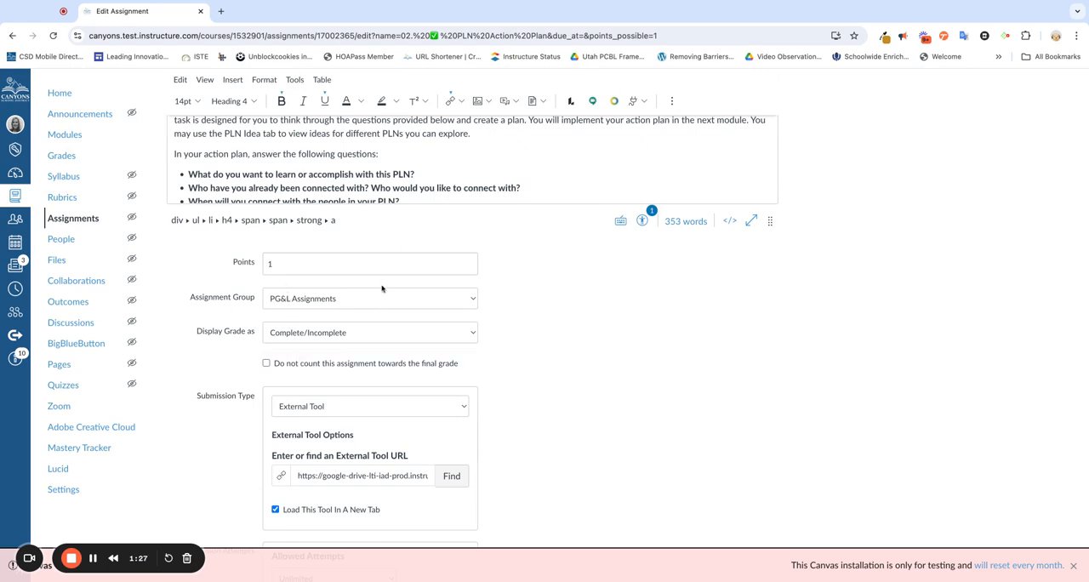
scroll("down", 3)
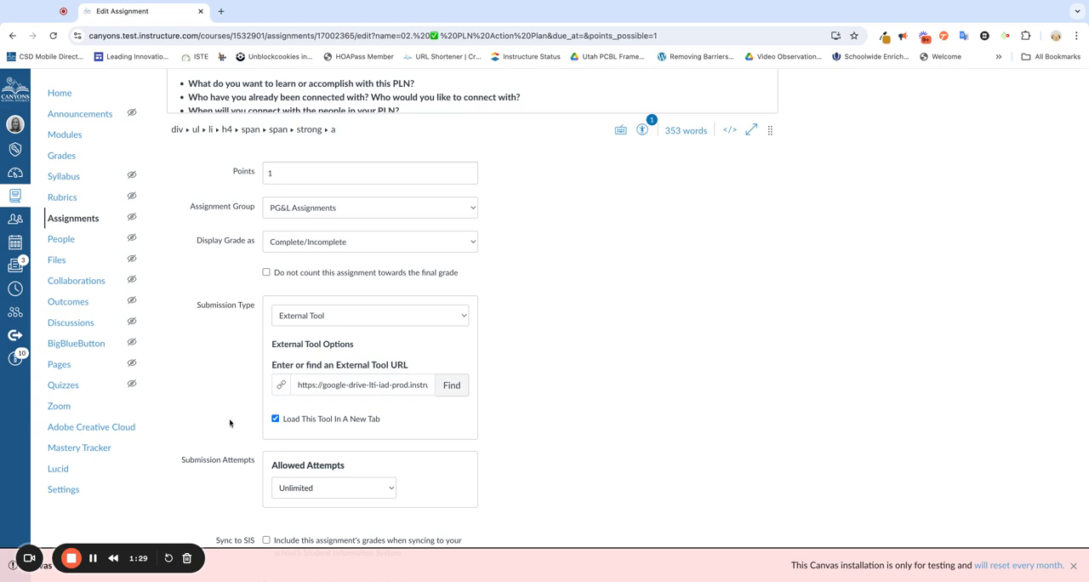
mouse_move(422, 422)
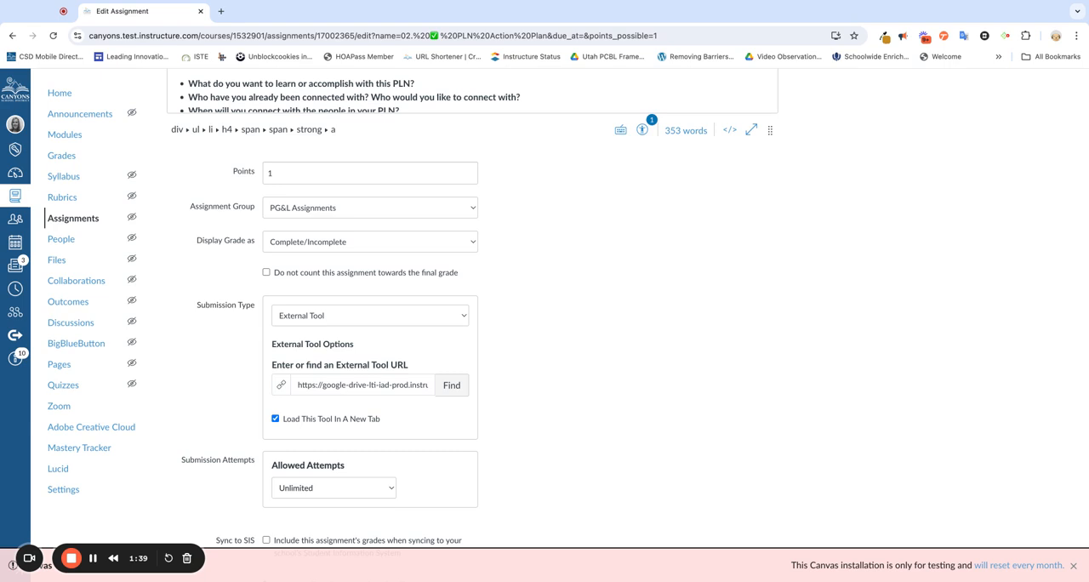
left_click(361, 385)
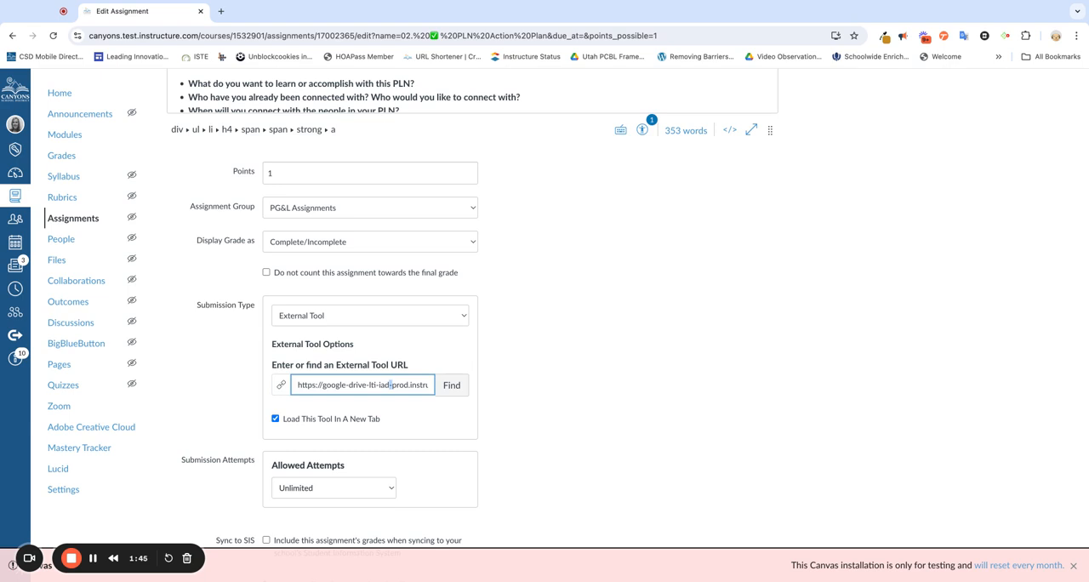
Find and choose Google Assignments (LTI 1.3) from the Configure External Tool list
left_click(453, 385)
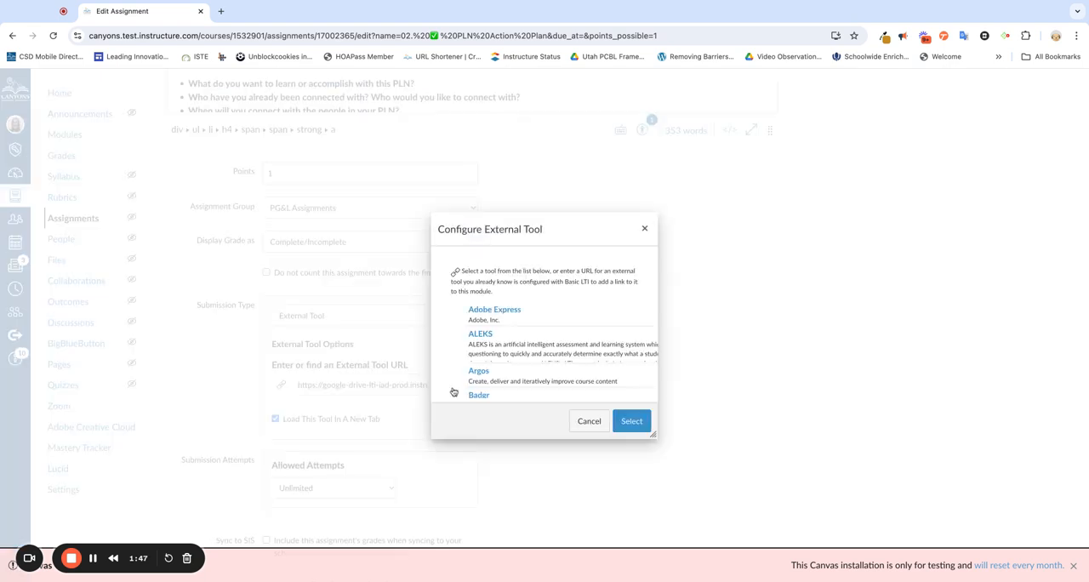
scroll("down", 3)
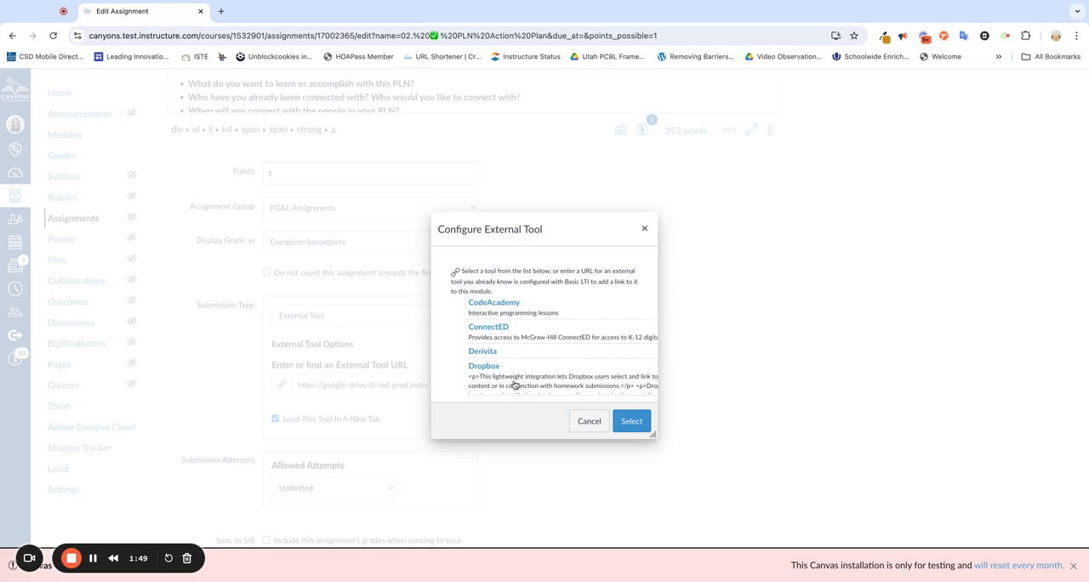
scroll("down", 3)
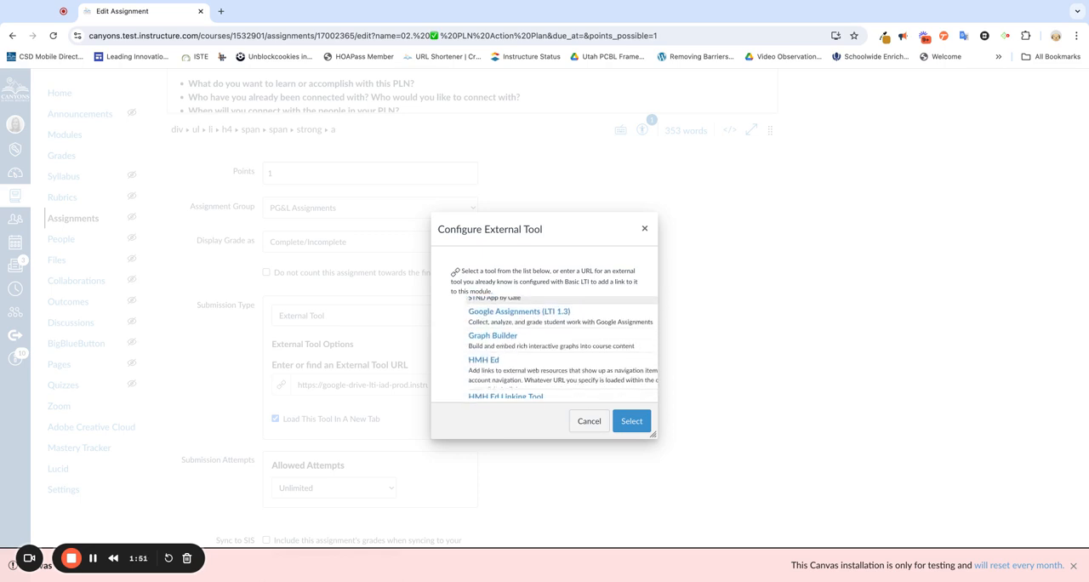
scroll("up", 3)
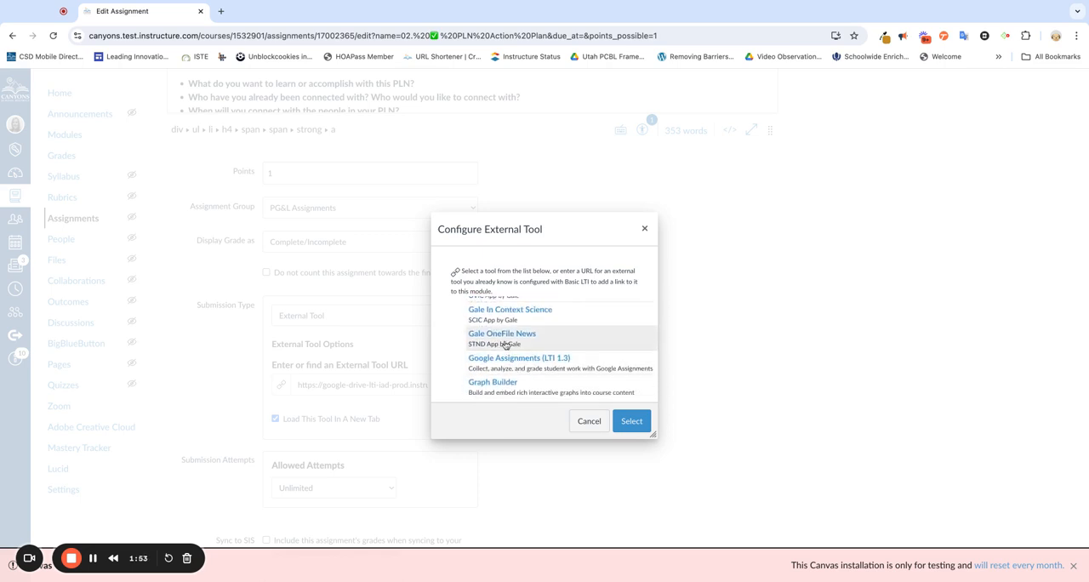
mouse_move(493, 384)
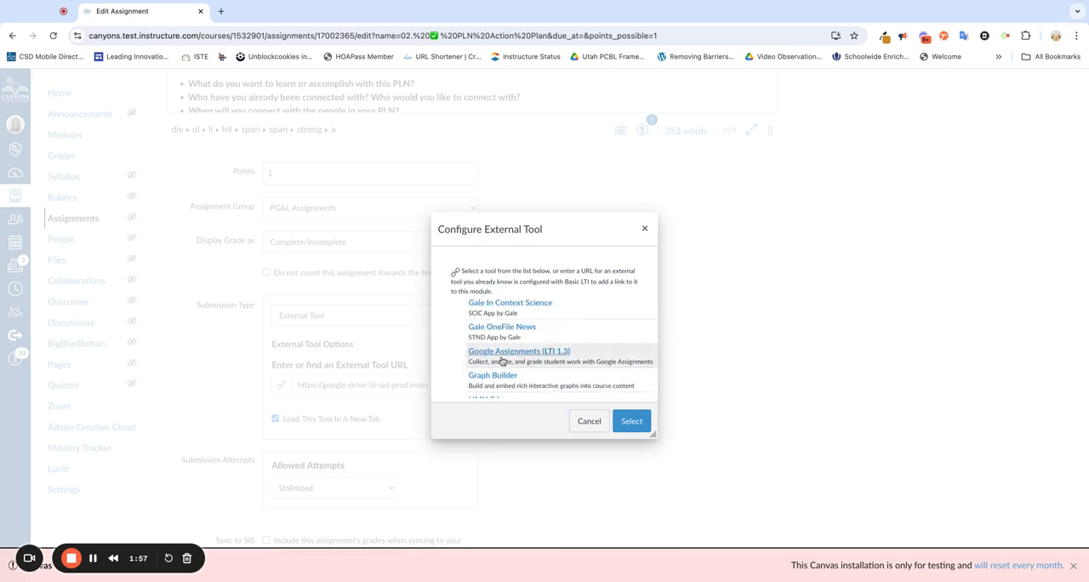
left_click(632, 420)
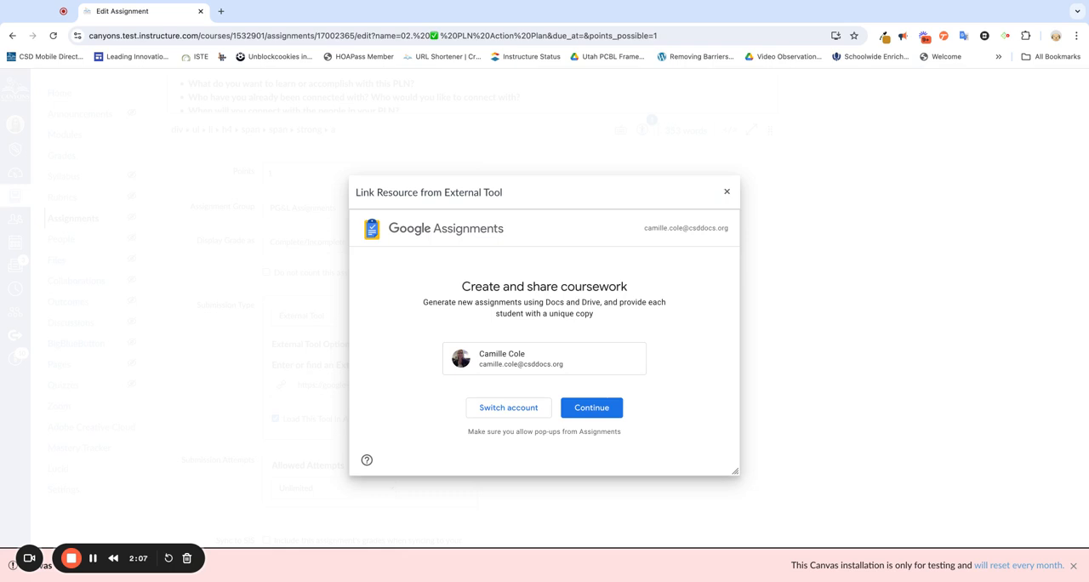
mouse_move(596, 460)
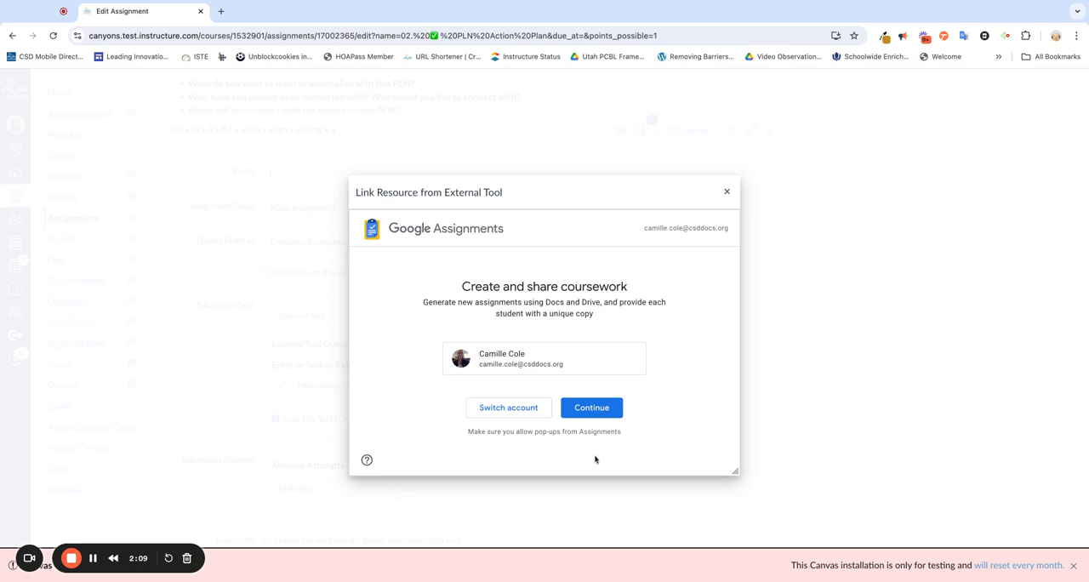
mouse_move(562, 262)
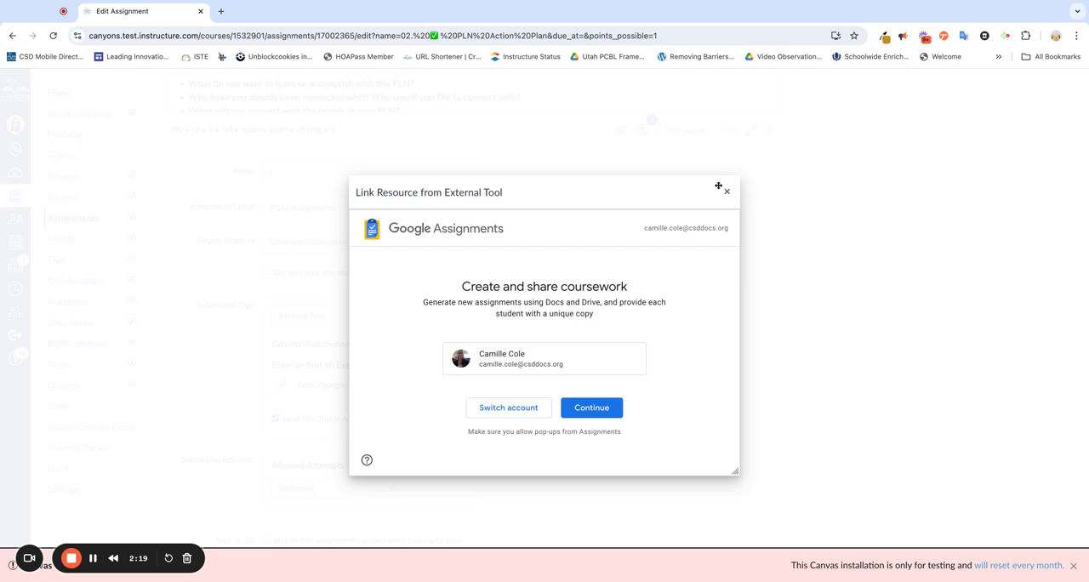
Close the Google Assignments Link Resource window without continuing
left_click(727, 193)
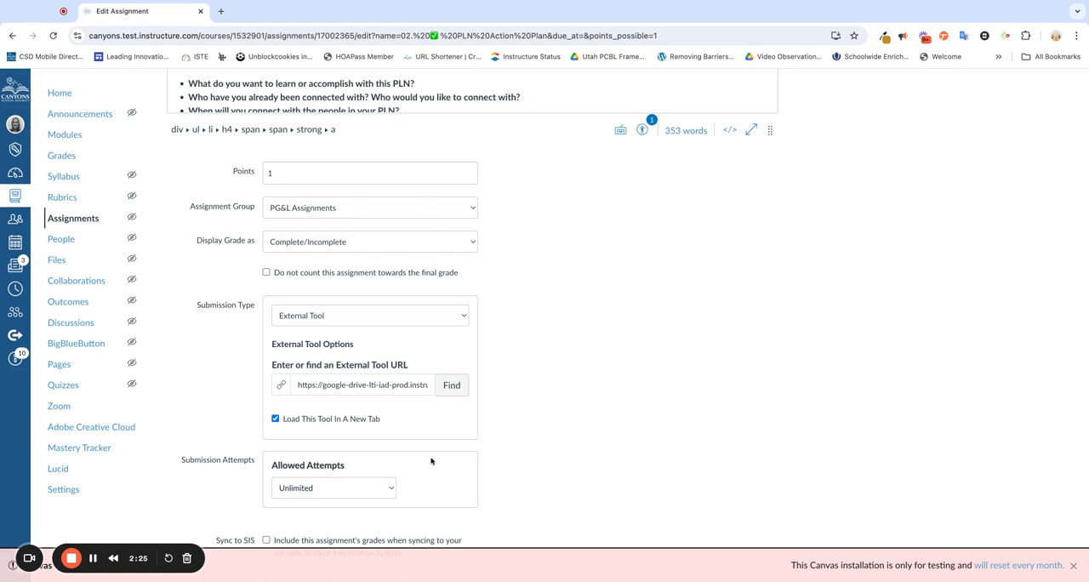
Return to the Submission Type section and reopen the Configure External Tool list via Find
scroll("down", 3)
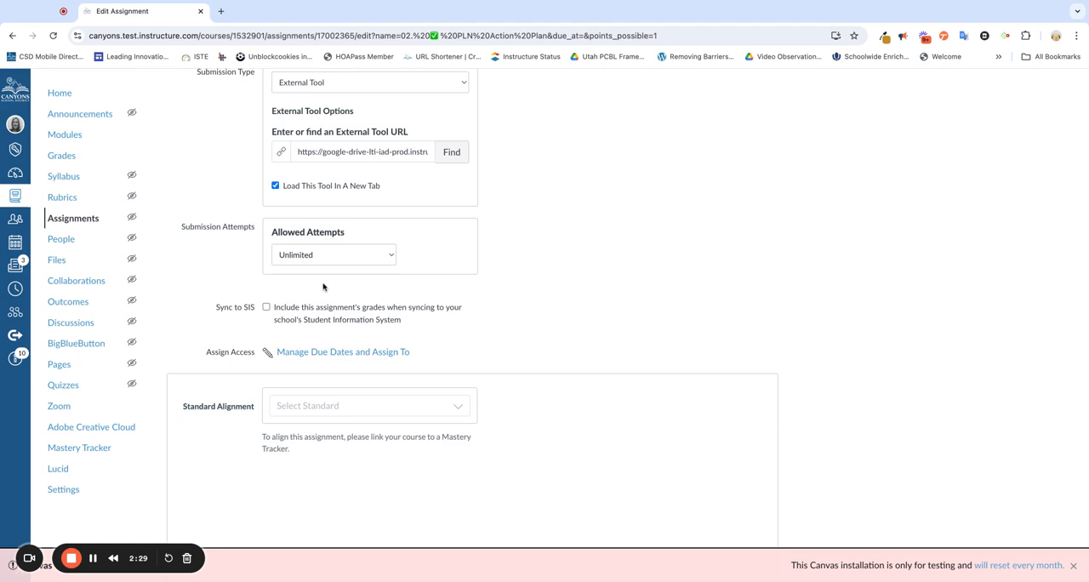
scroll("up", 3)
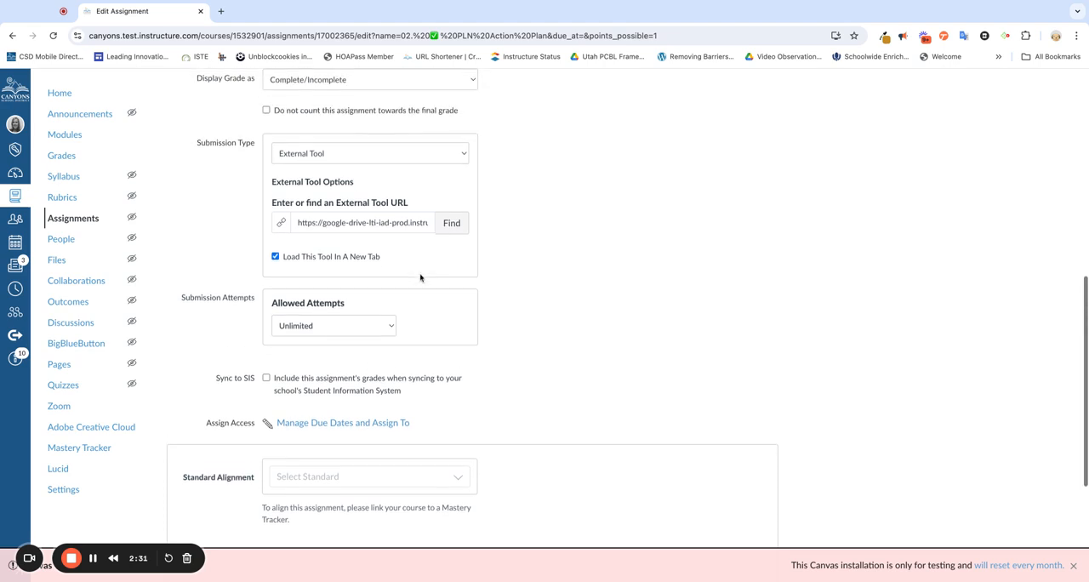
scroll("up", 3)
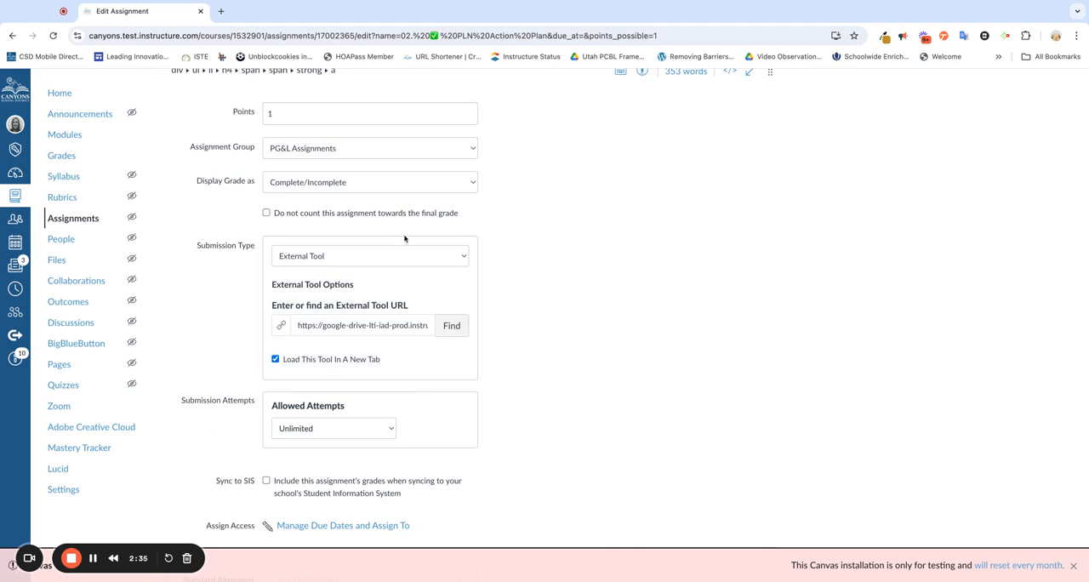
mouse_move(432, 396)
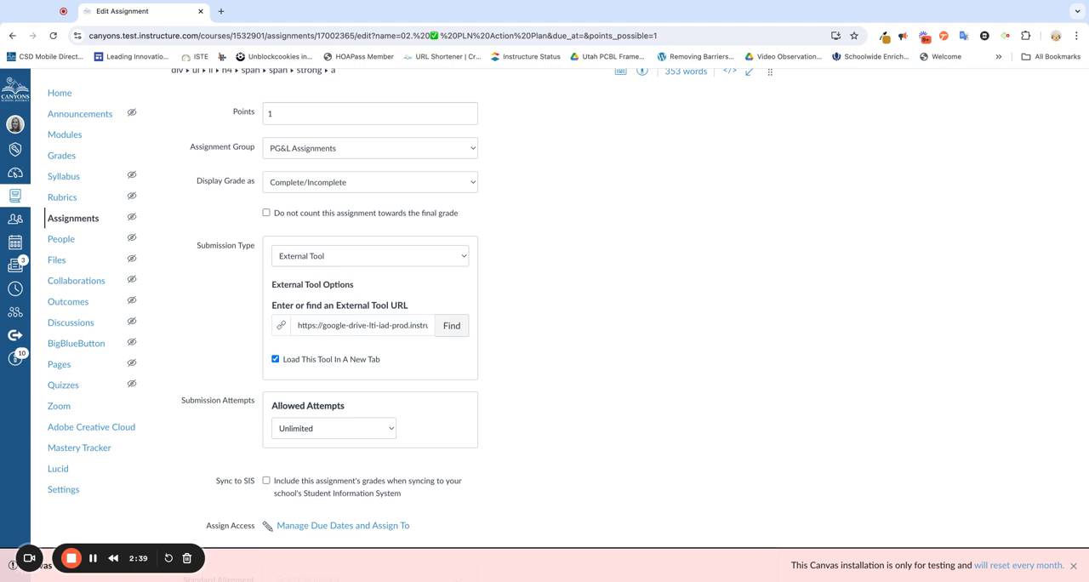
mouse_move(423, 368)
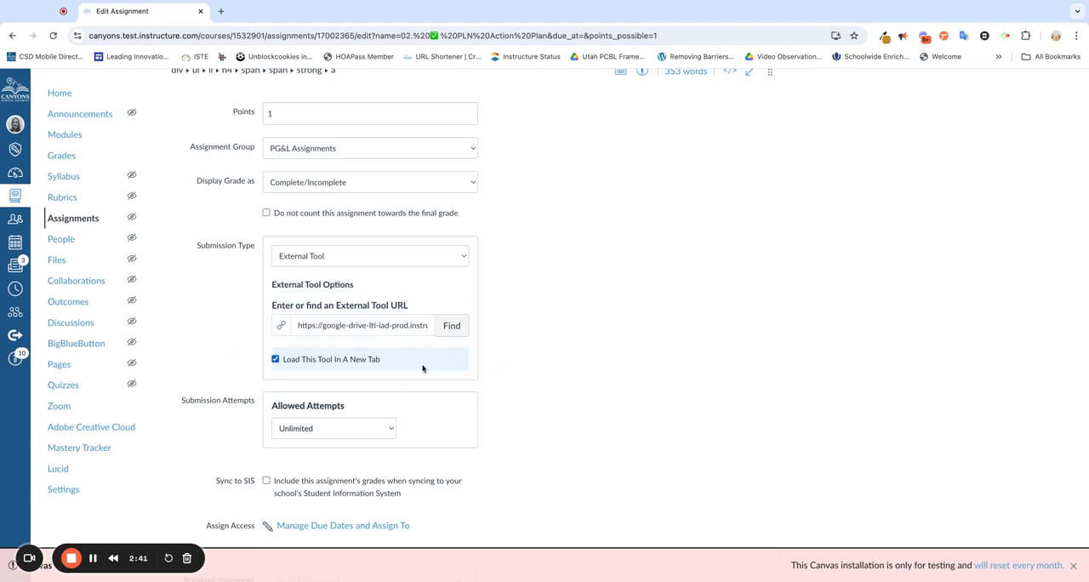
mouse_move(451, 344)
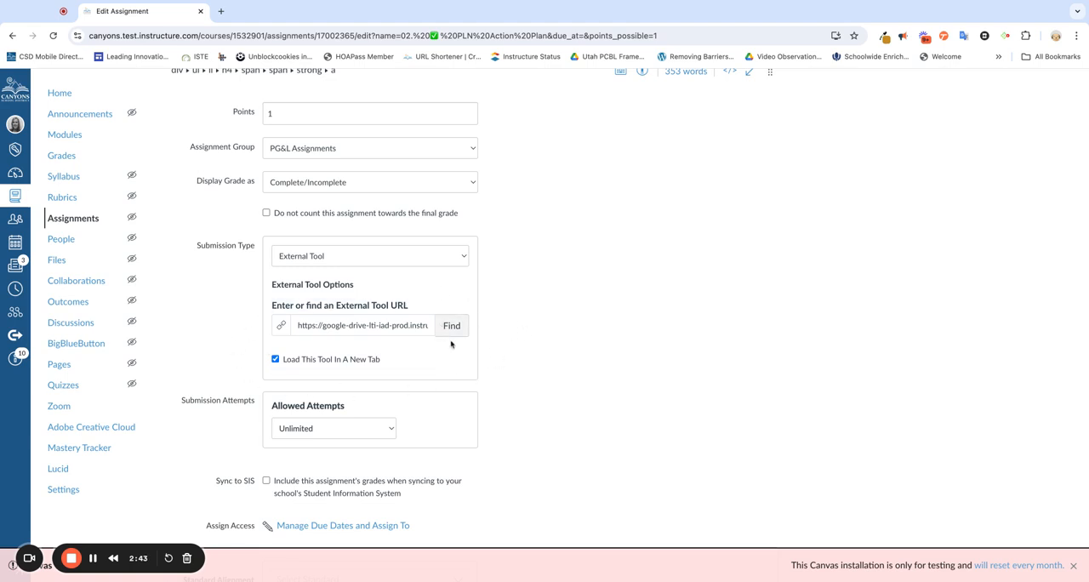
left_click(453, 325)
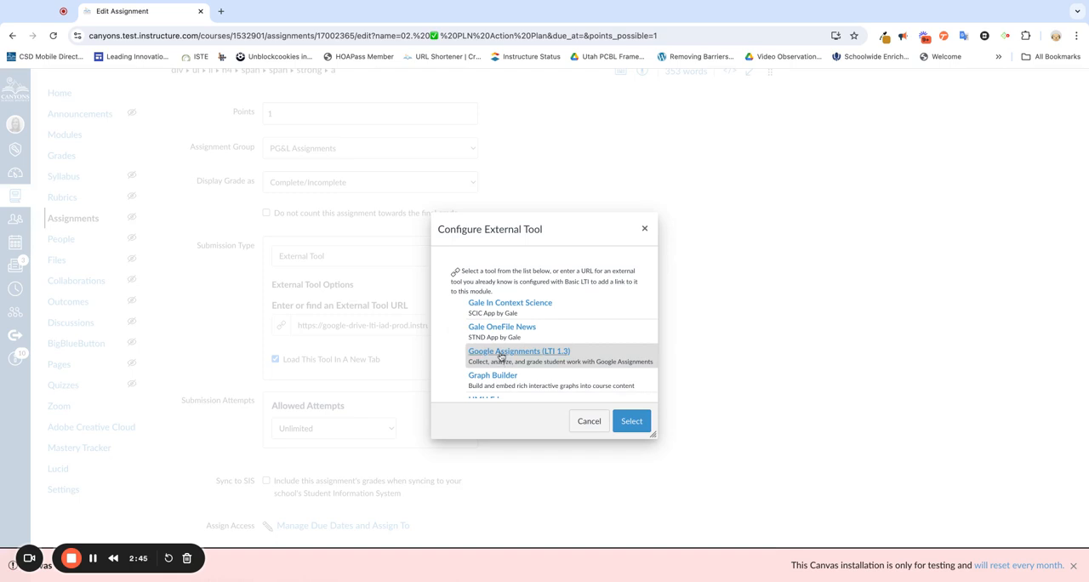